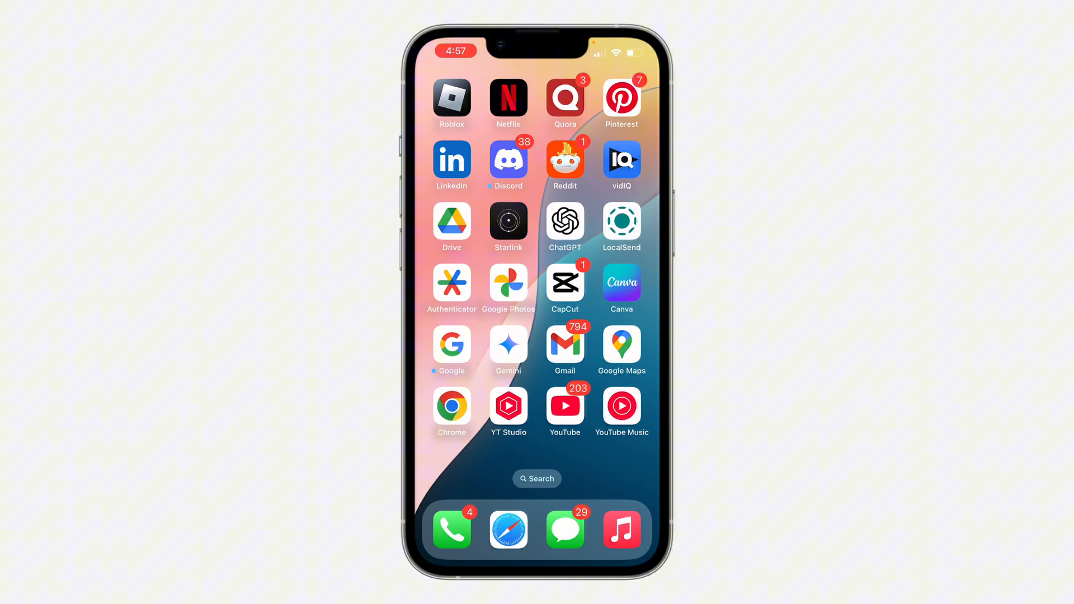
Launch CapCut to show the Android, iPhone 13 and iPhone 16 projects.
left_click(565, 284)
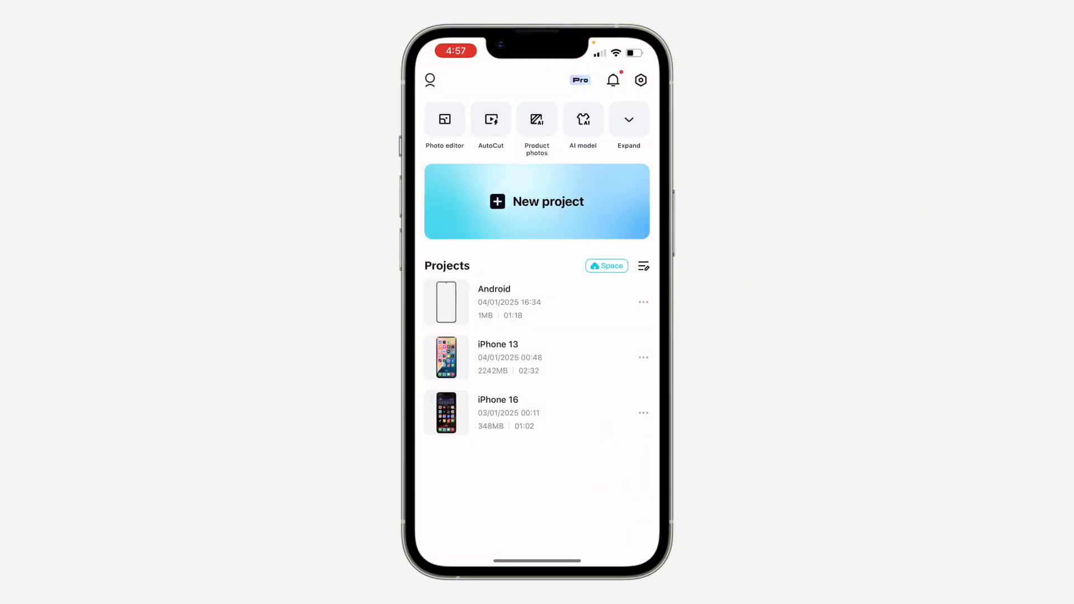
mouse_move(642, 293)
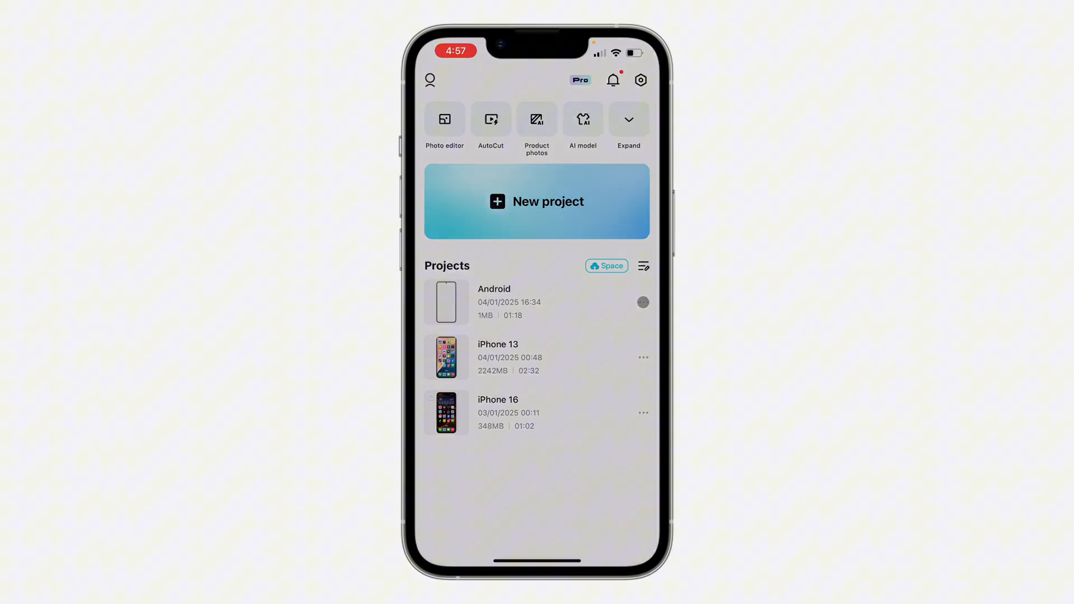
Copy the share link for the Android project.
left_click(642, 302)
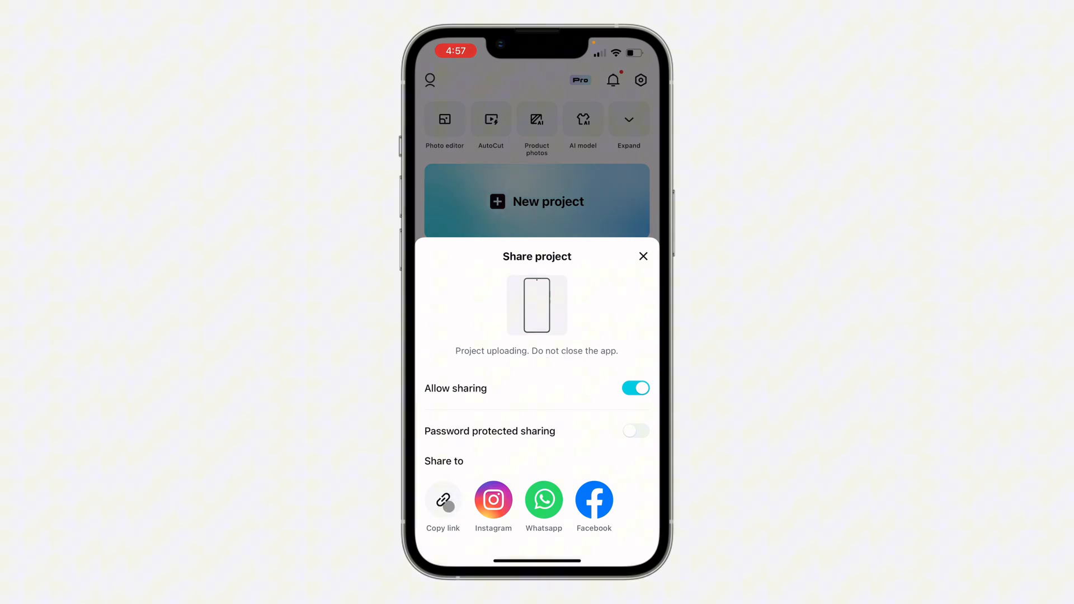
left_click(443, 500)
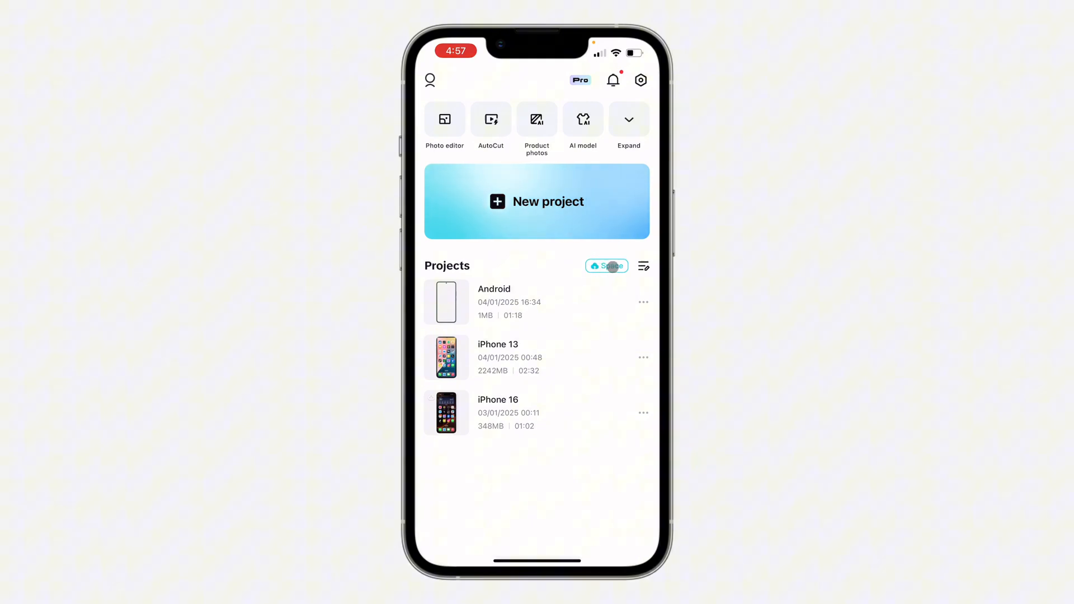
View the Android project uploading in Space, then go to the Home Screen.
left_click(605, 265)
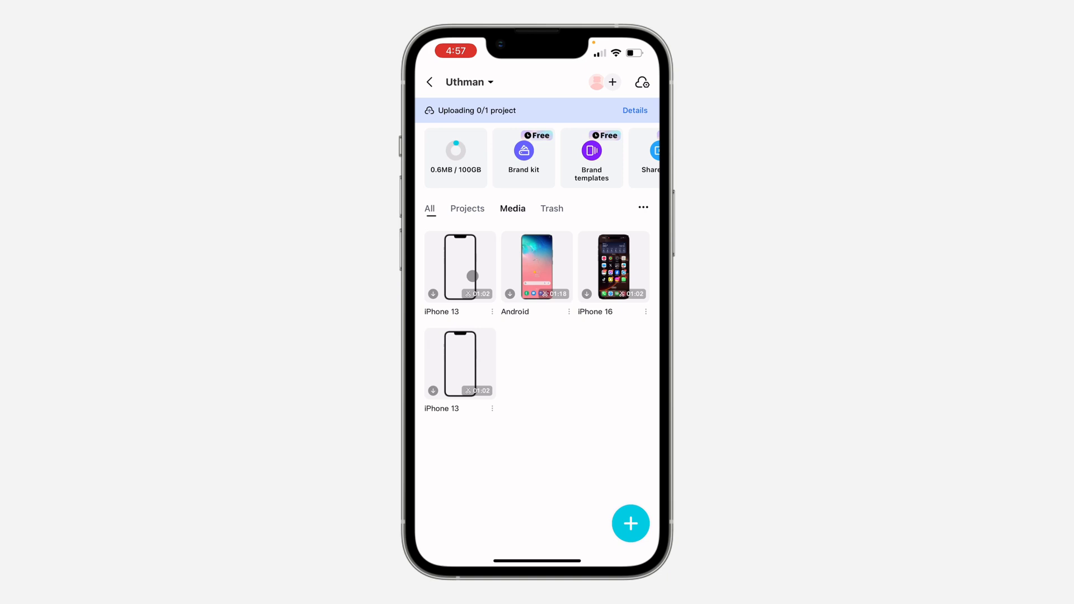
left_click(430, 208)
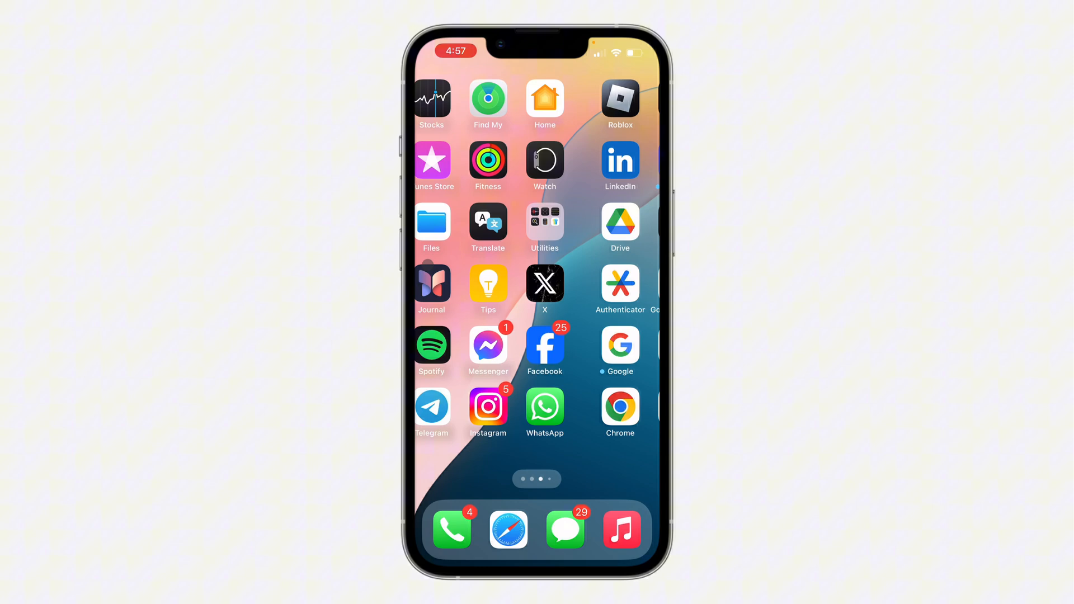
Open the capcut.com link saved in Notes in Safari.
scroll("left", 3)
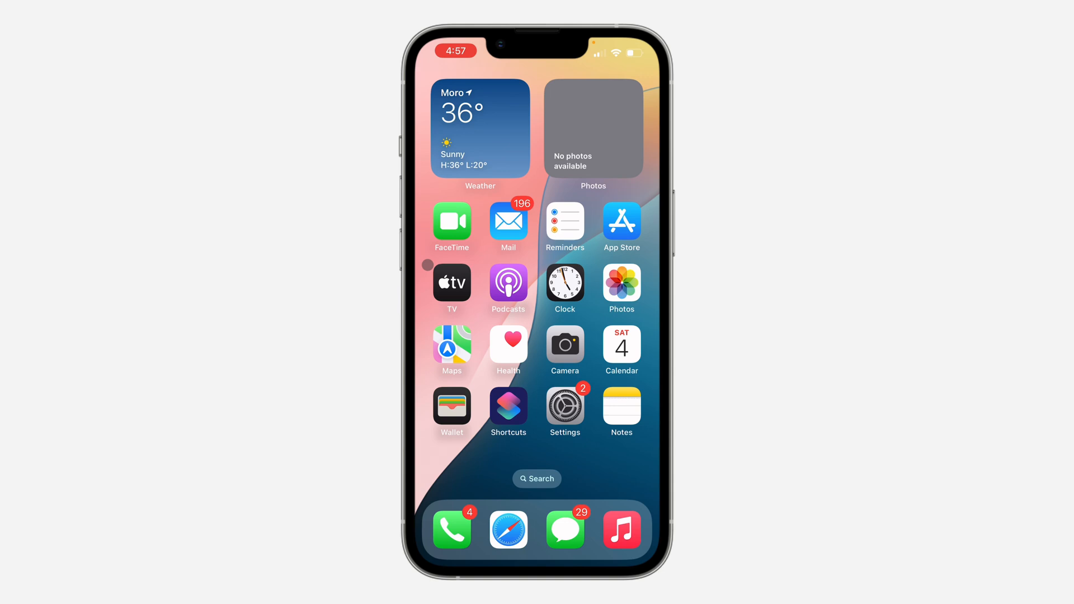
left_click(619, 412)
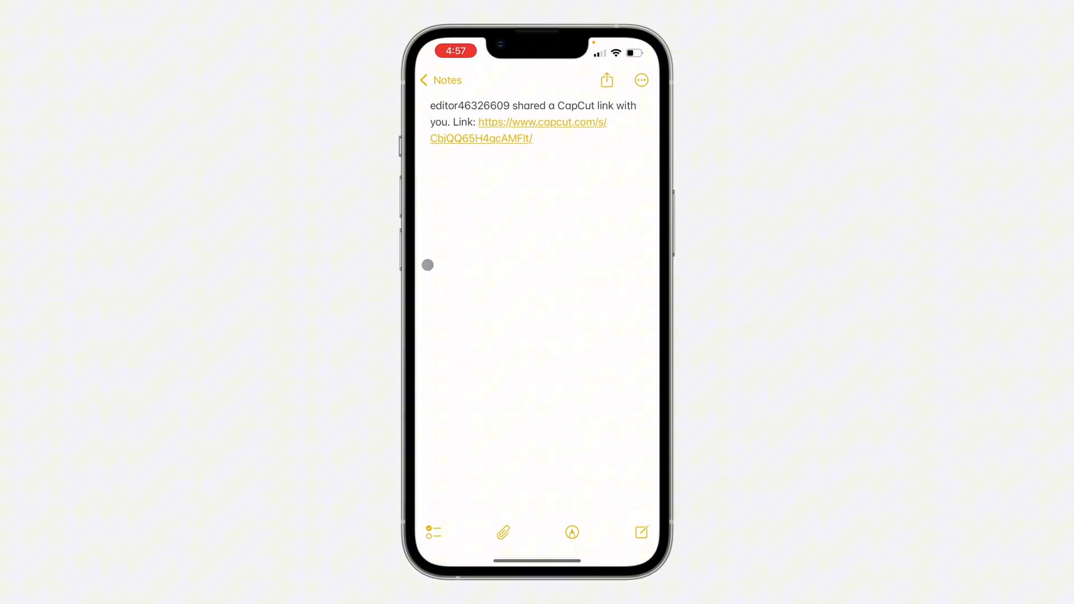
left_click(542, 122)
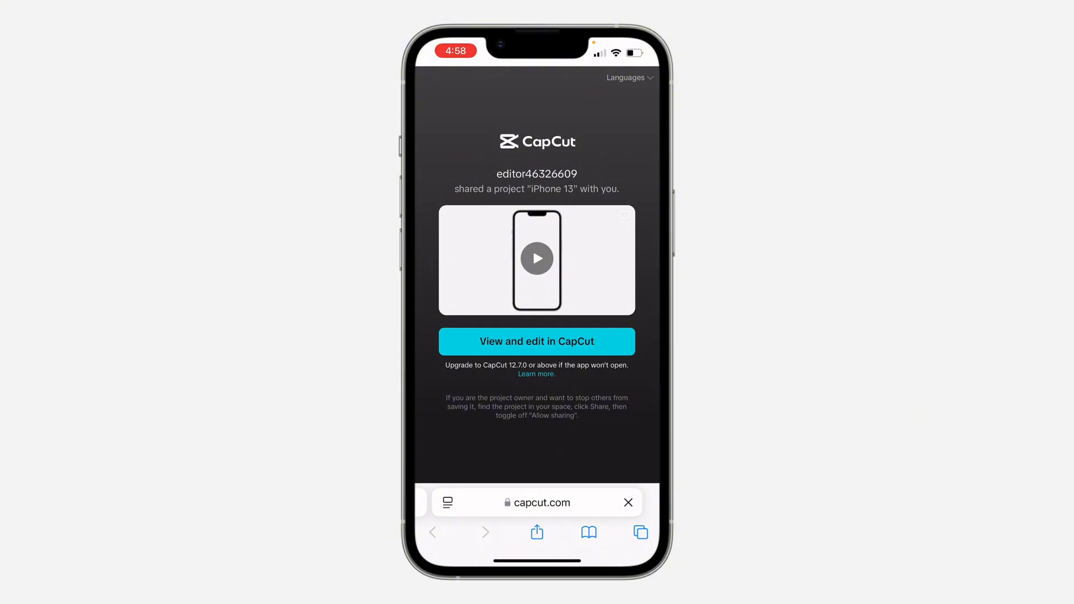
Accept 'View and edit in CapCut' for the shared iPhone 13 project.
left_click(536, 342)
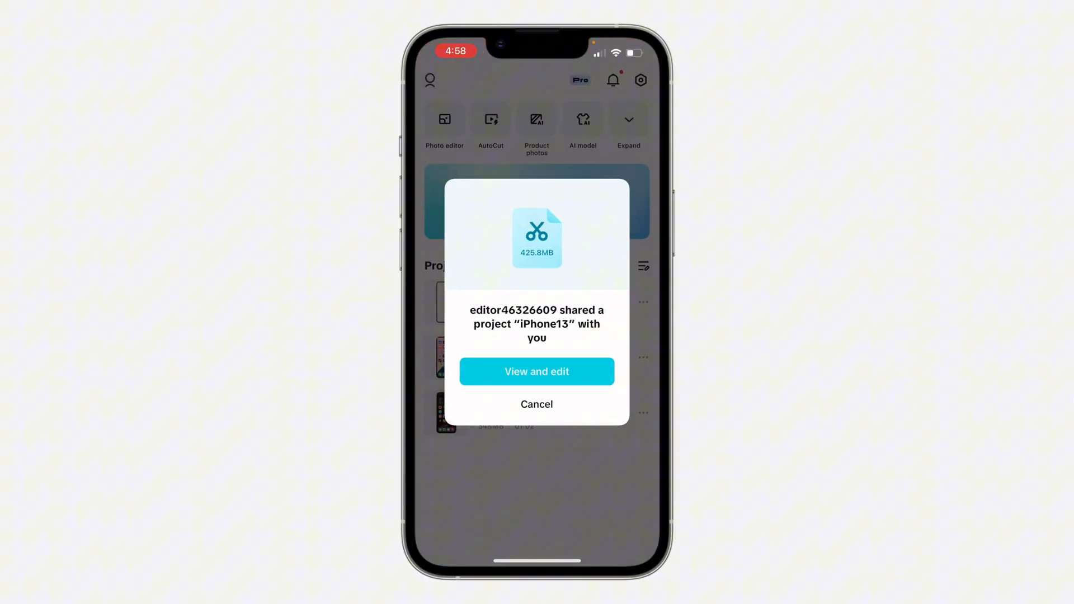
left_click(536, 372)
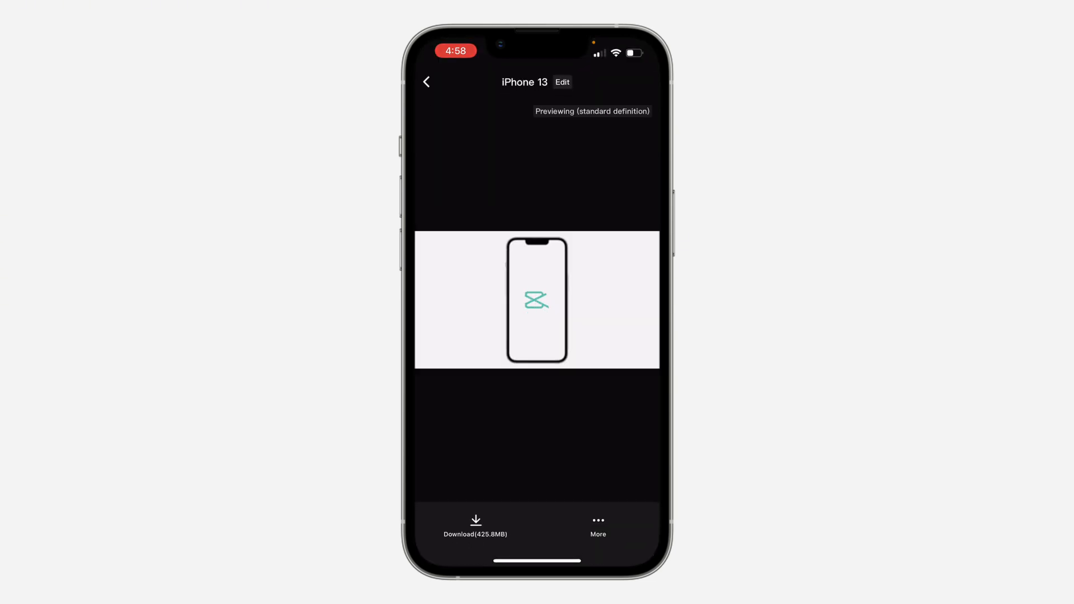
Download the 425.8MB iPhone 13 project and open it from Projects in the editor.
left_click(475, 522)
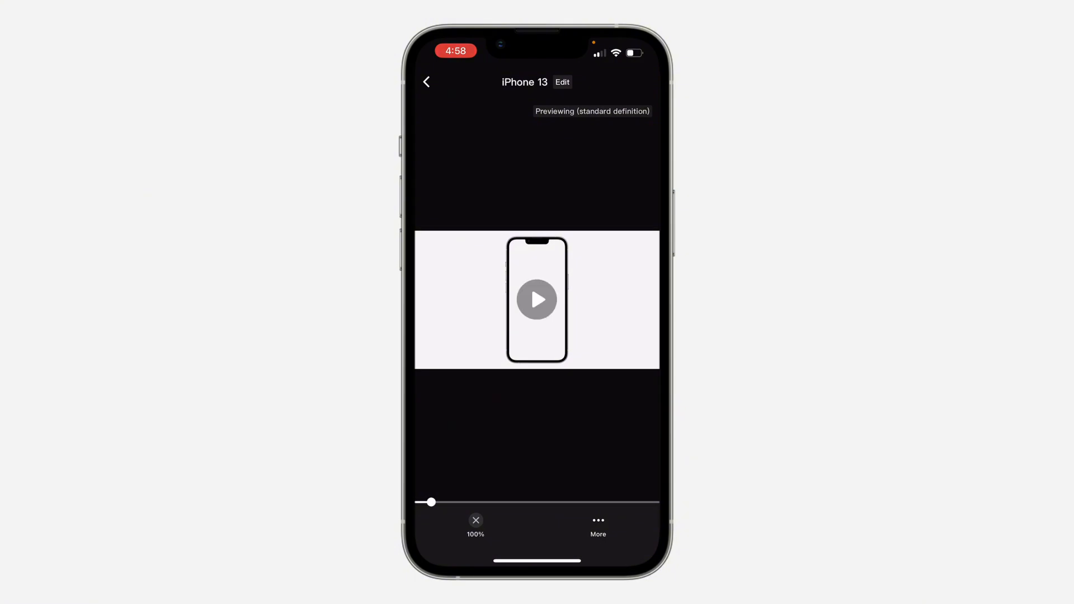
left_click(475, 524)
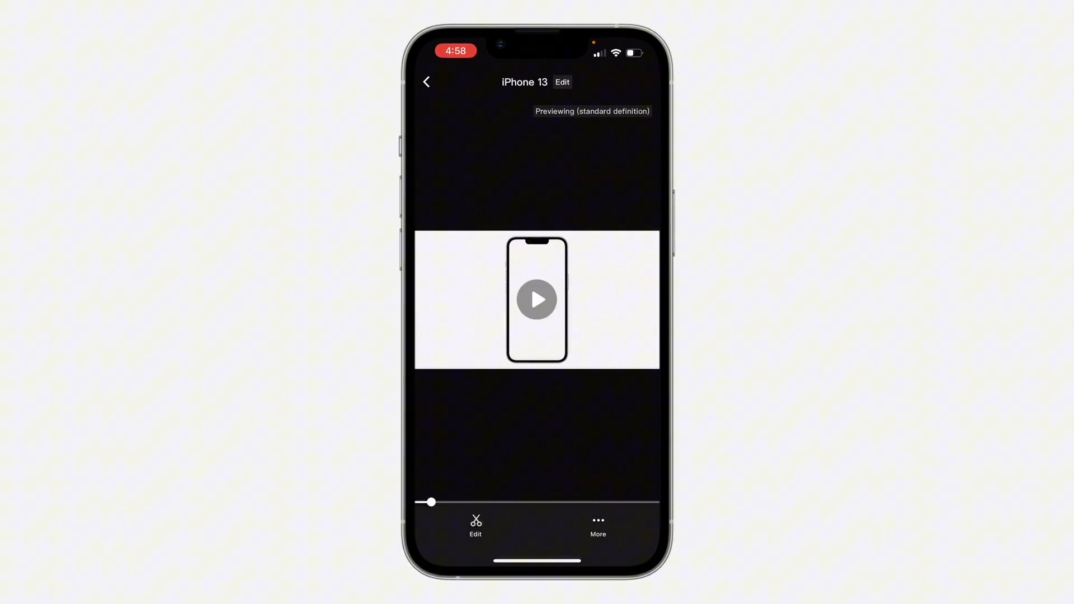
left_click(426, 82)
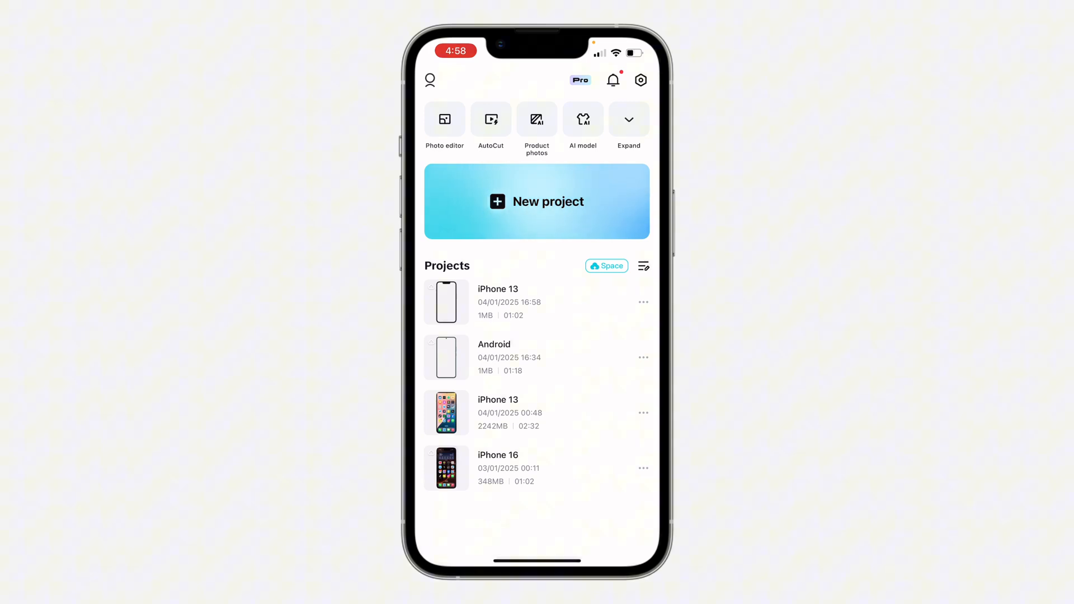
left_click(497, 302)
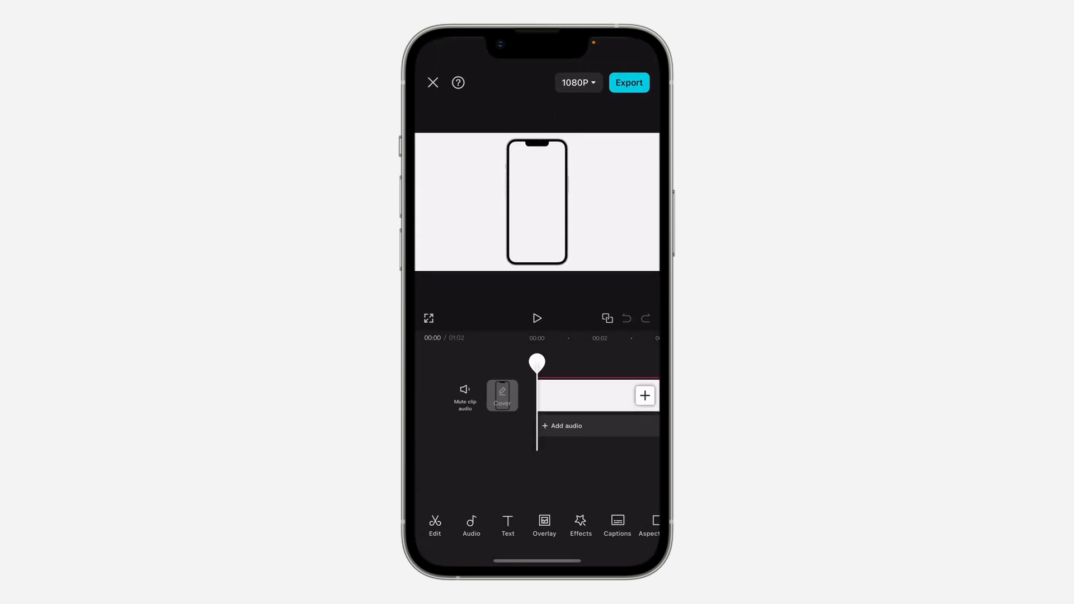